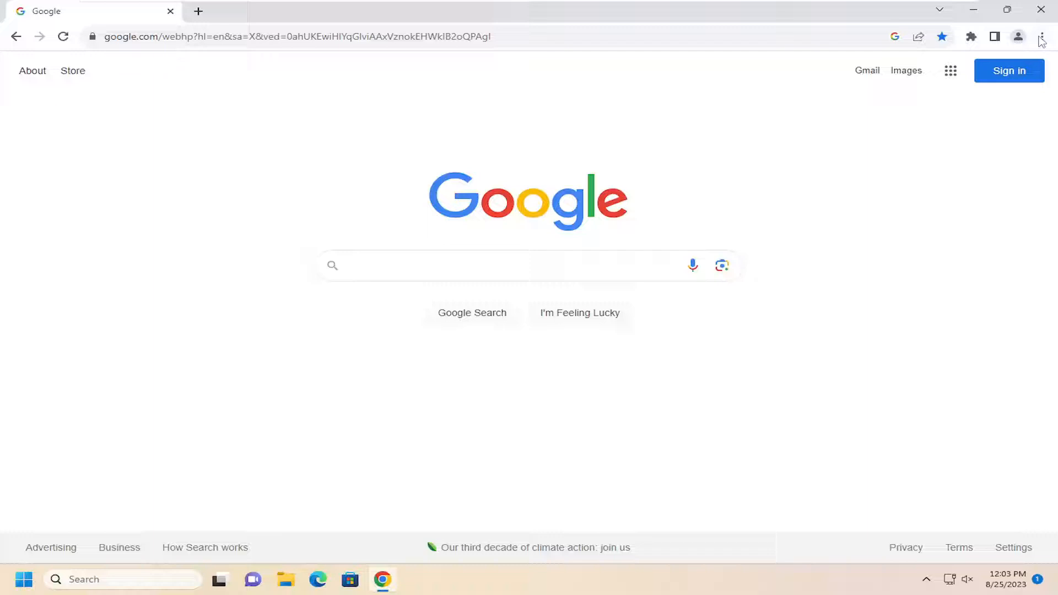
# Step: Open Chrome Settings from the three-dot menu in a new tab
pyautogui.click(1041, 37)
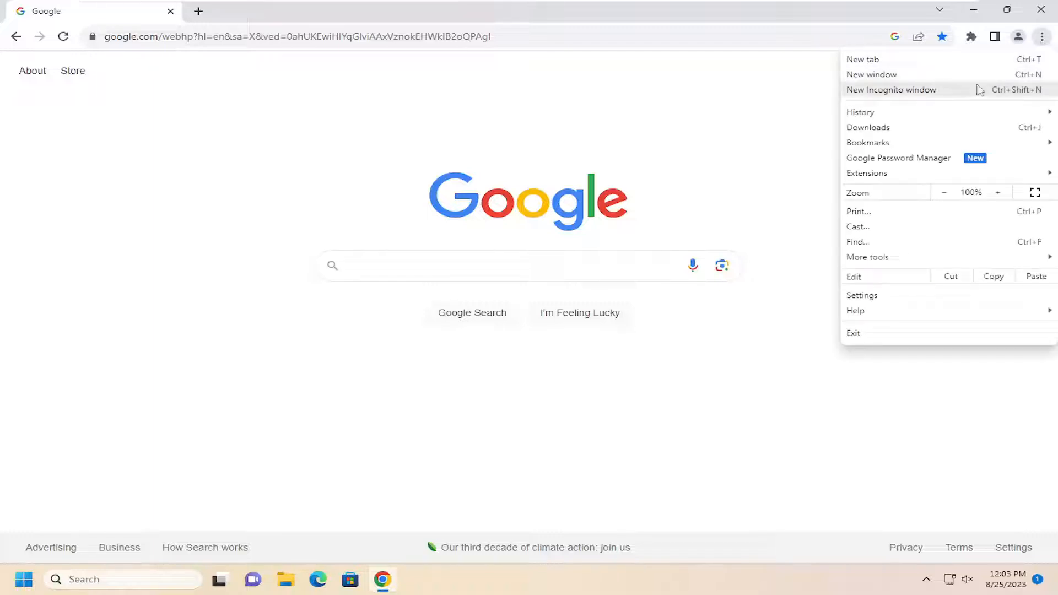
pyautogui.click(862, 295)
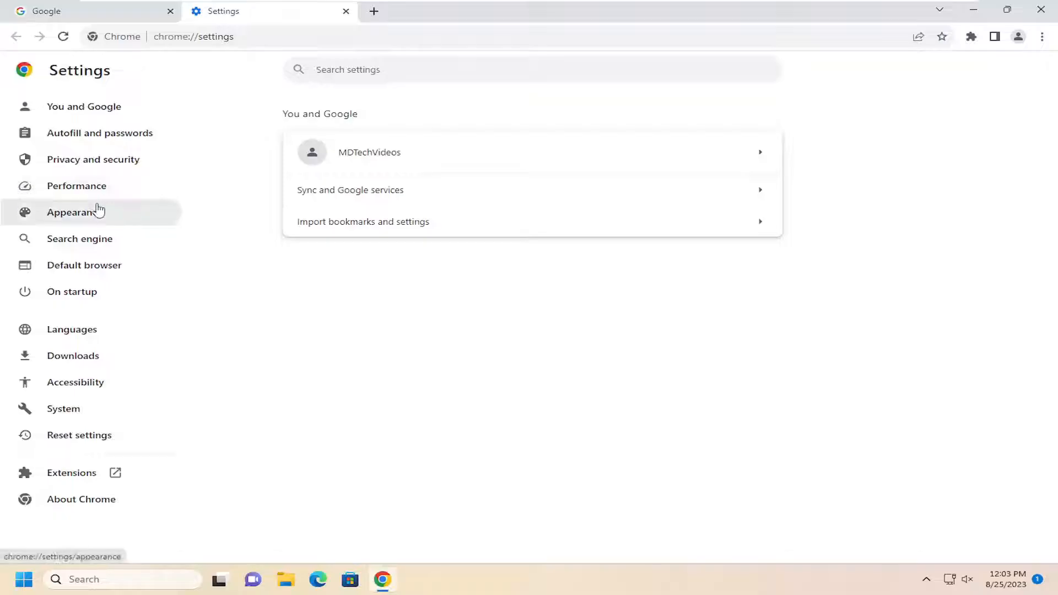
# Step: Show the Appearance settings, then bring the Google homepage tab back to front
pyautogui.click(75, 212)
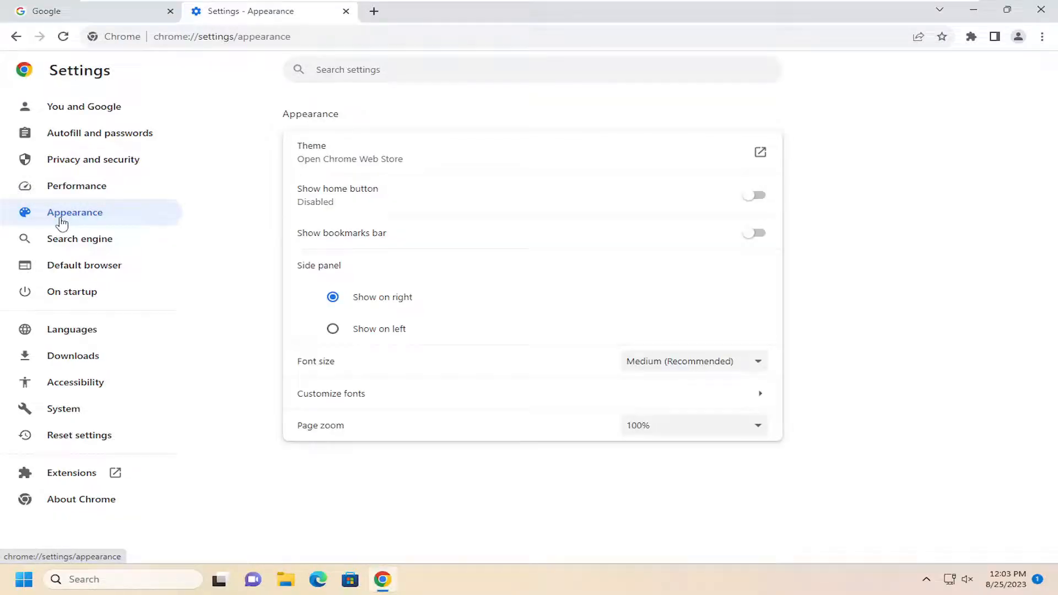
pyautogui.moveTo(308, 331)
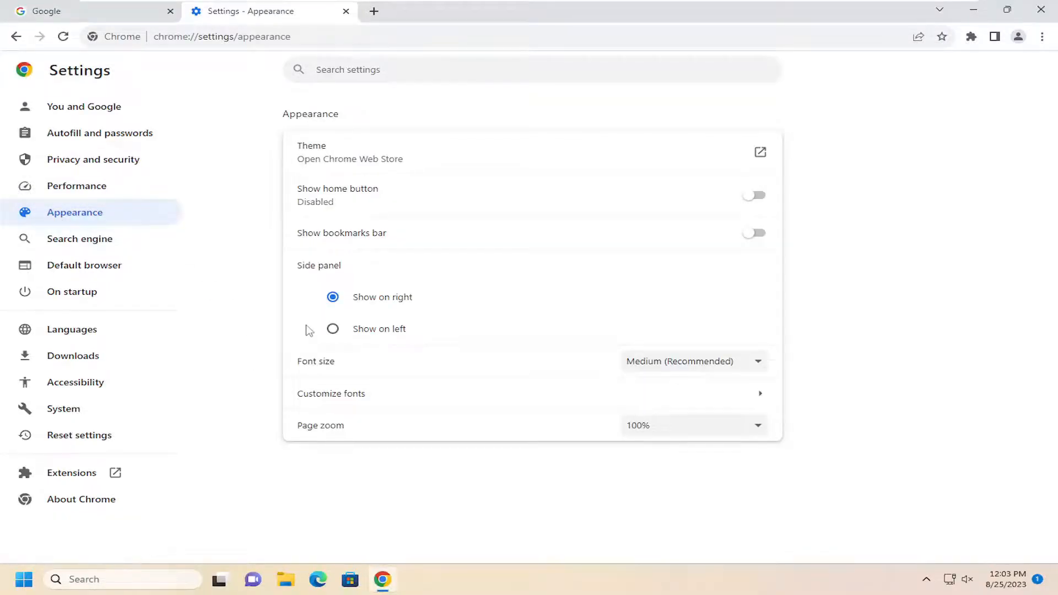
pyautogui.moveTo(327, 435)
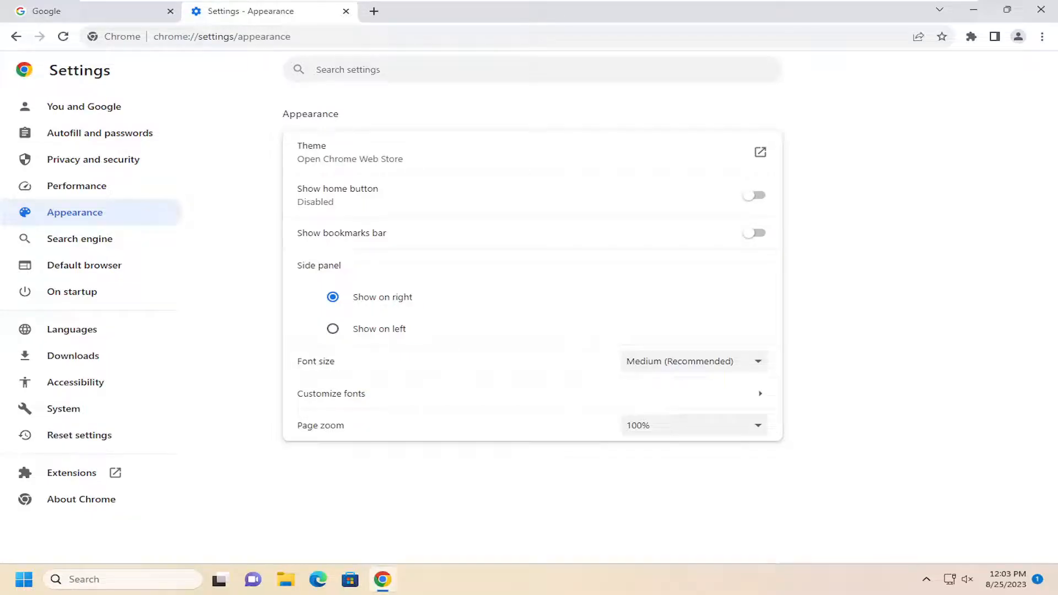
pyautogui.click(692, 425)
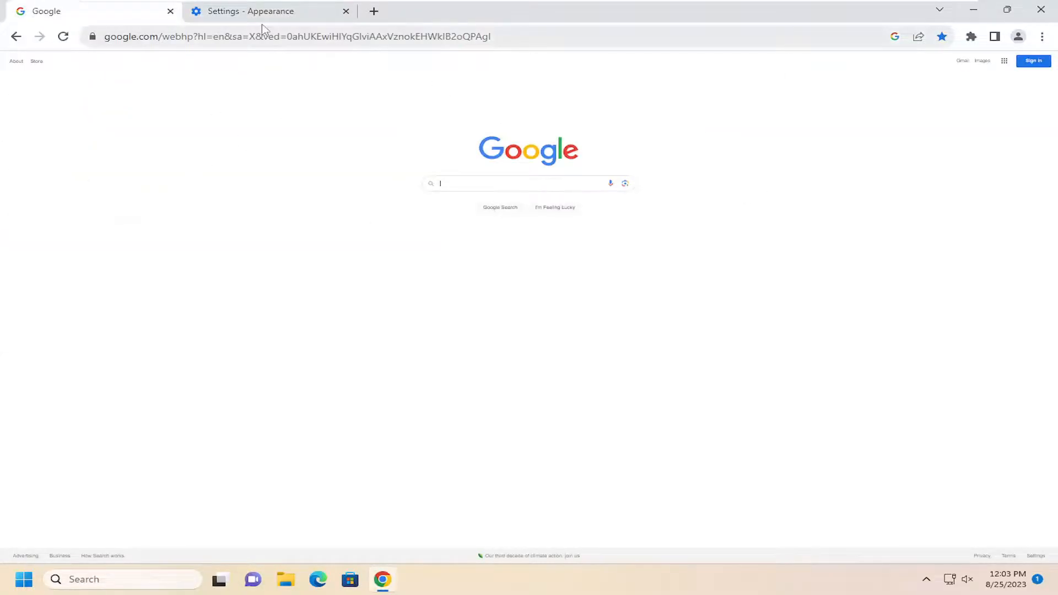
# Step: Return to the Appearance settings tab and expand the Page zoom level list
pyautogui.click(249, 11)
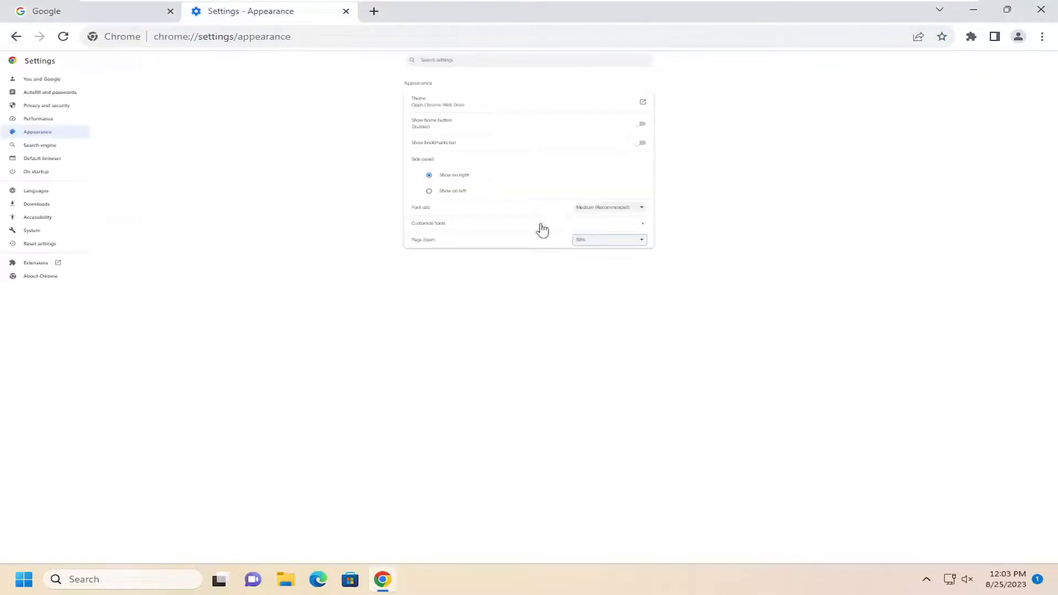
pyautogui.click(608, 240)
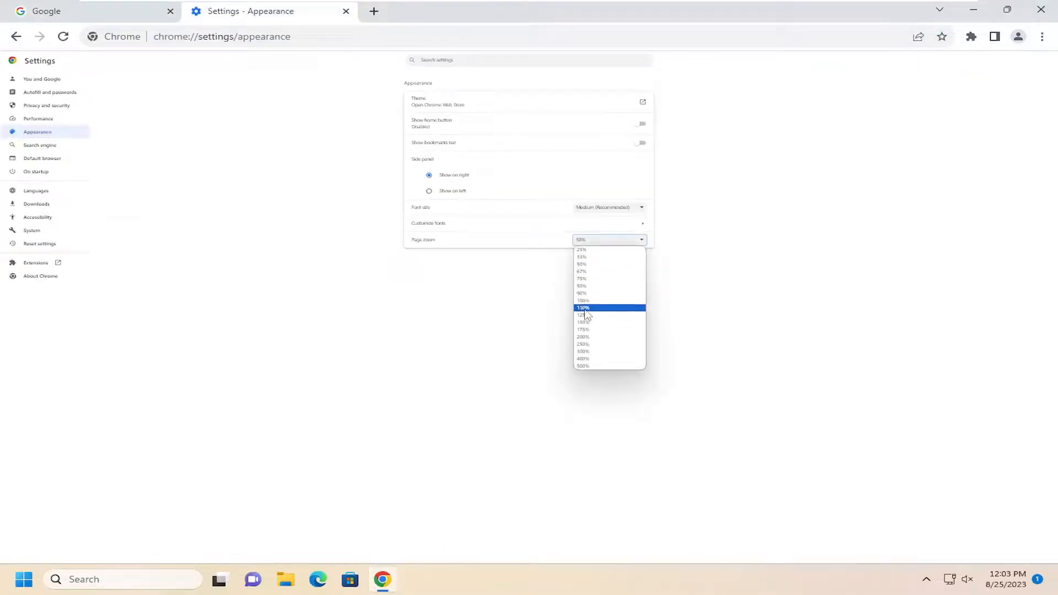
# Step: Set page zoom to 250% and check the enlarged Google homepage before returning to Settings
pyautogui.click(583, 308)
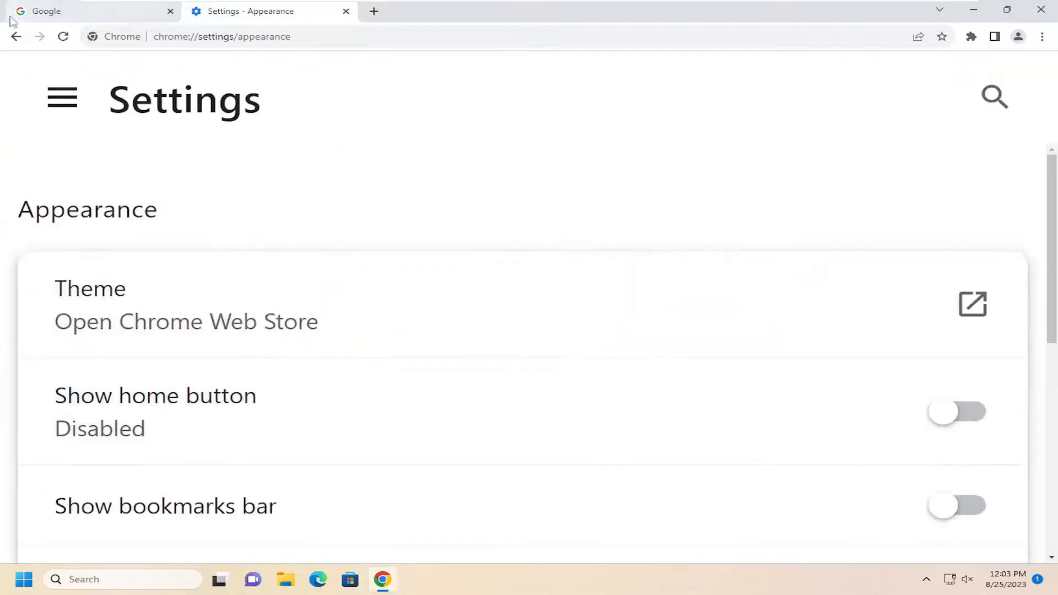
pyautogui.click(88, 11)
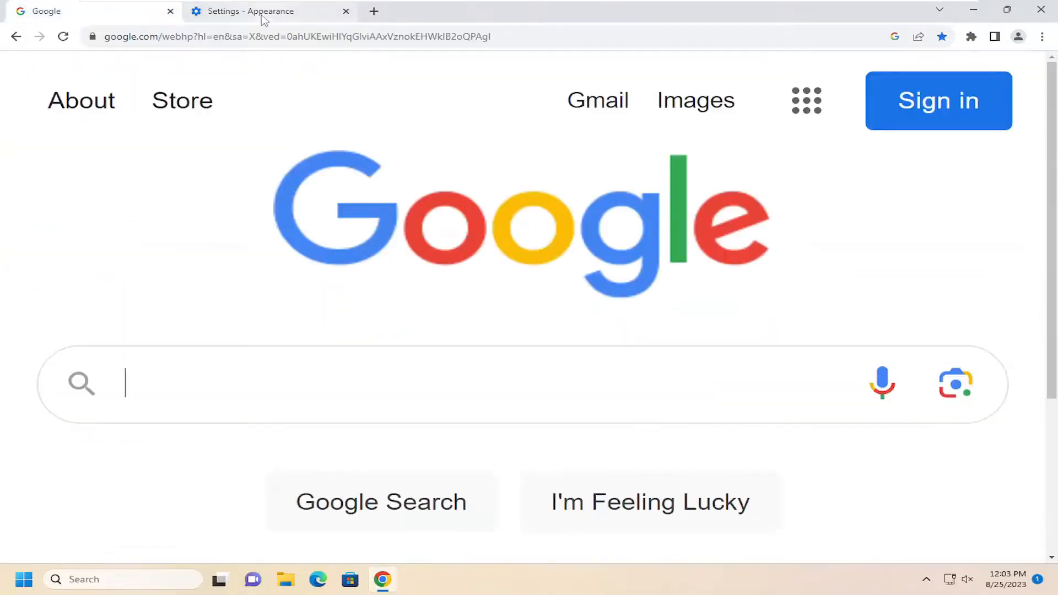
pyautogui.click(263, 11)
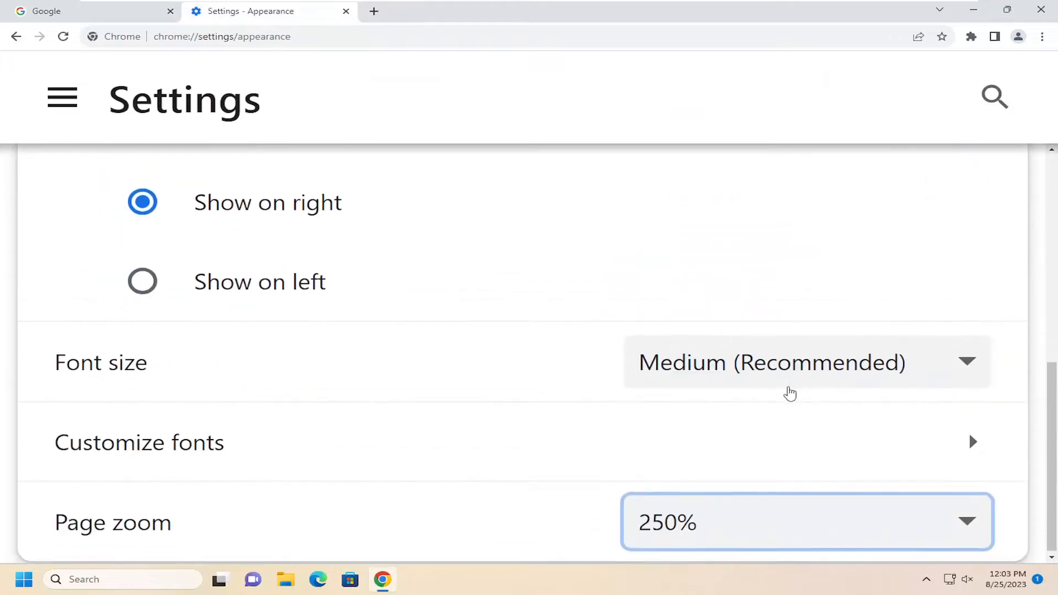